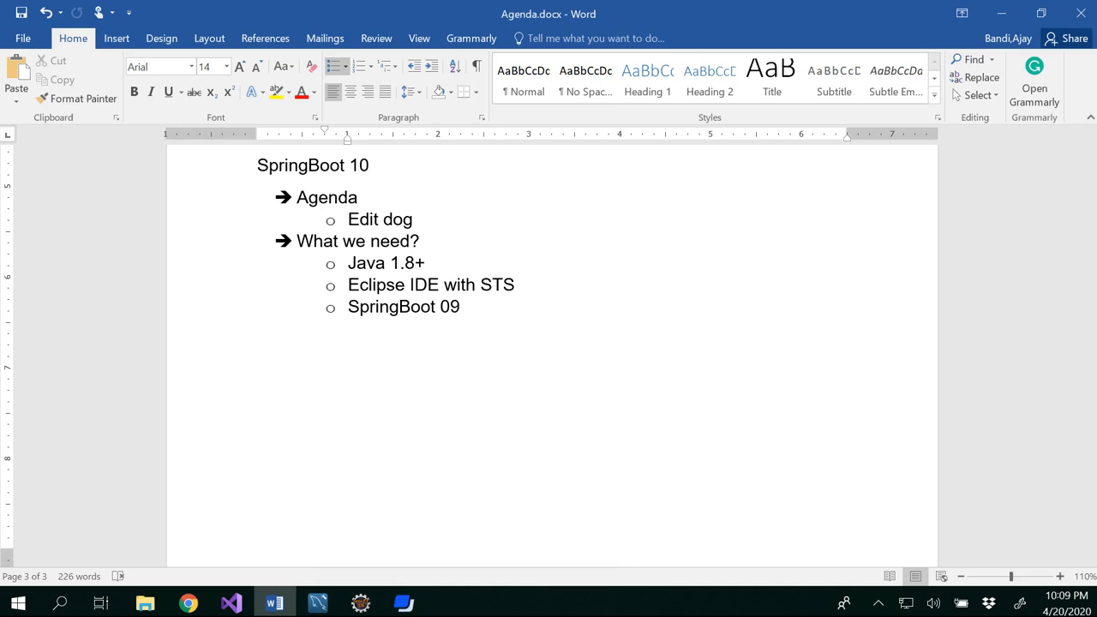
- Add a 'public ModelAndView editDog(Dog dog) {' method below viewDogs and begin its body with a dogRepo call
{"action": "left_click", "coordinate": [459, 306]}
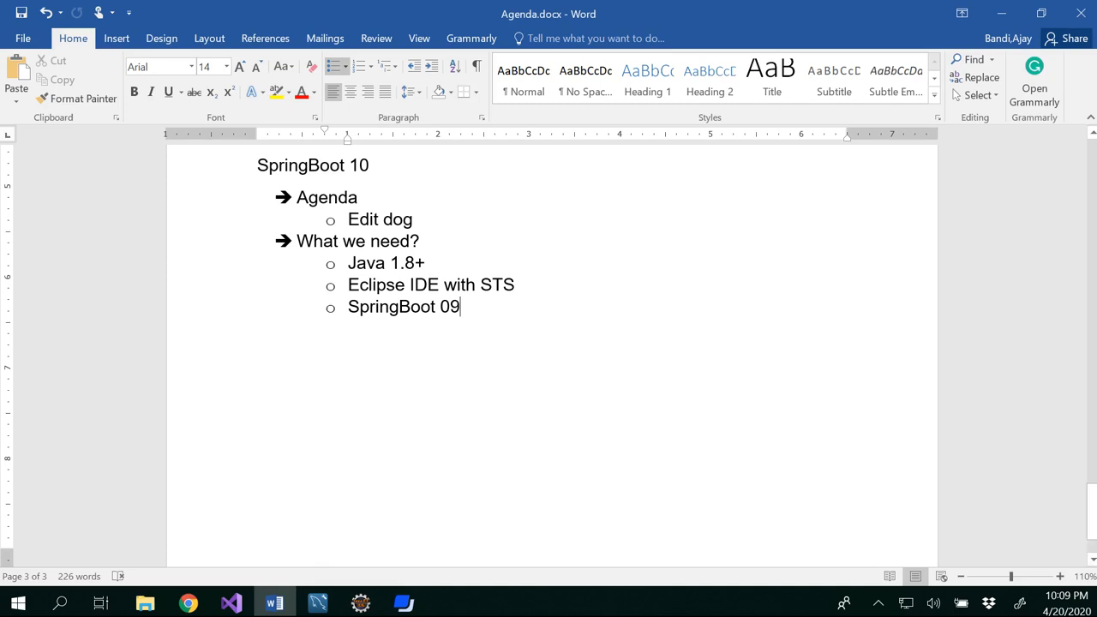
{"action": "left_click", "coordinate": [360, 603]}
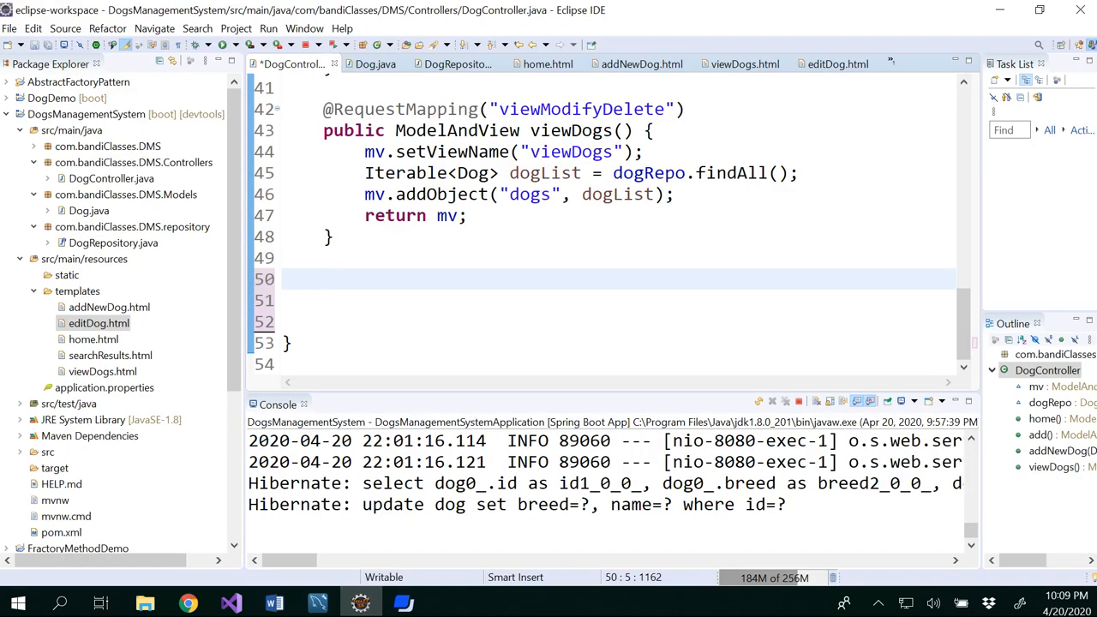
{"action": "type", "text": "pu"}
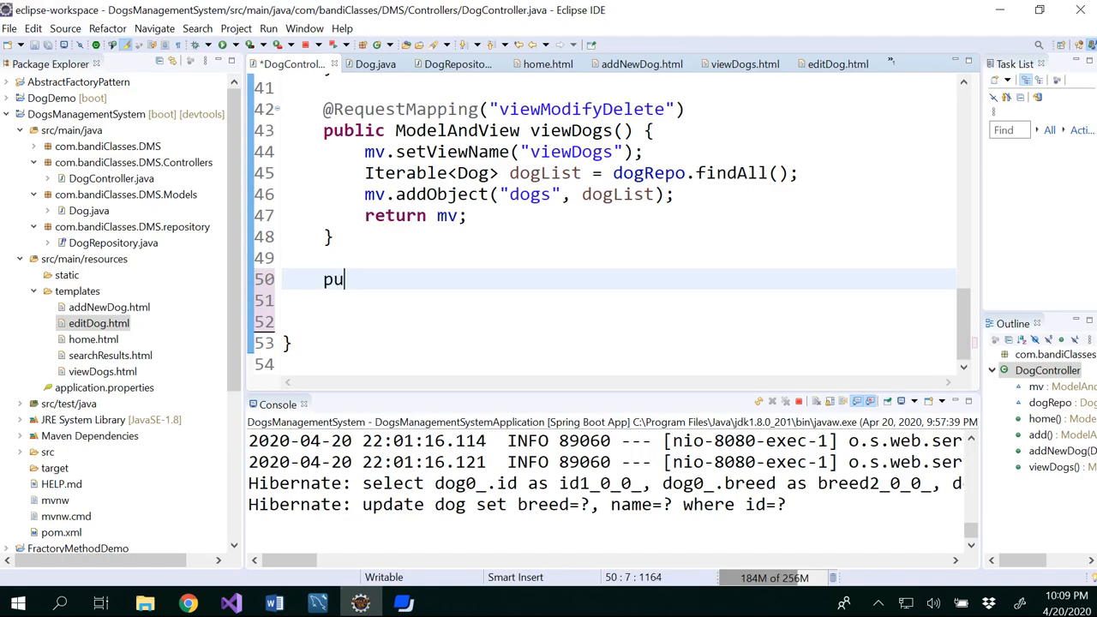
{"action": "type", "text": "blic"}
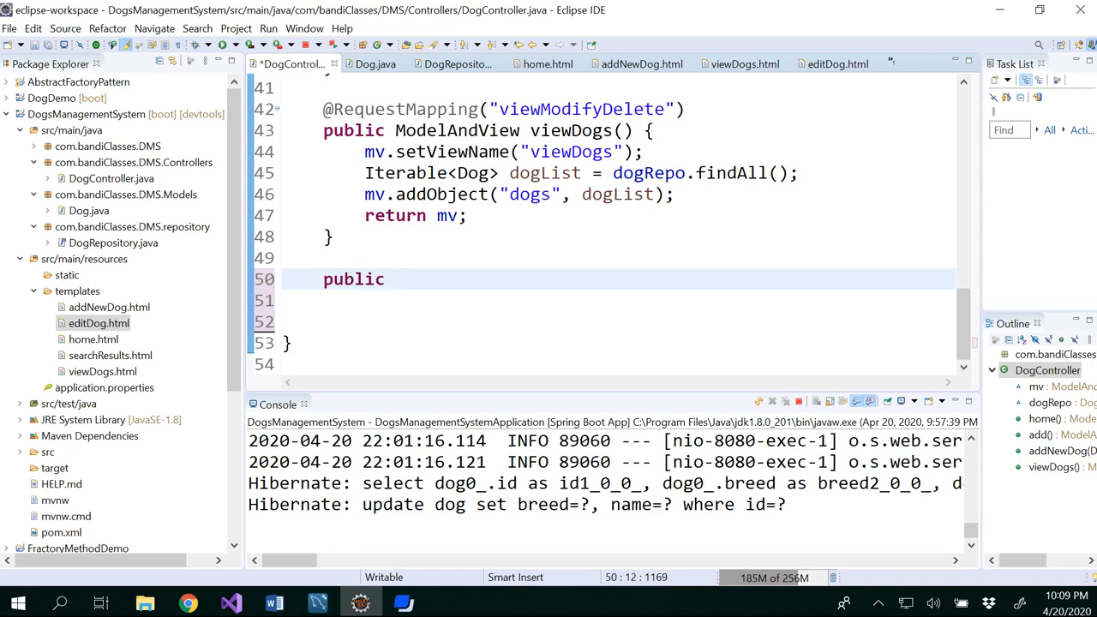
{"action": "type", "text": "Mo"}
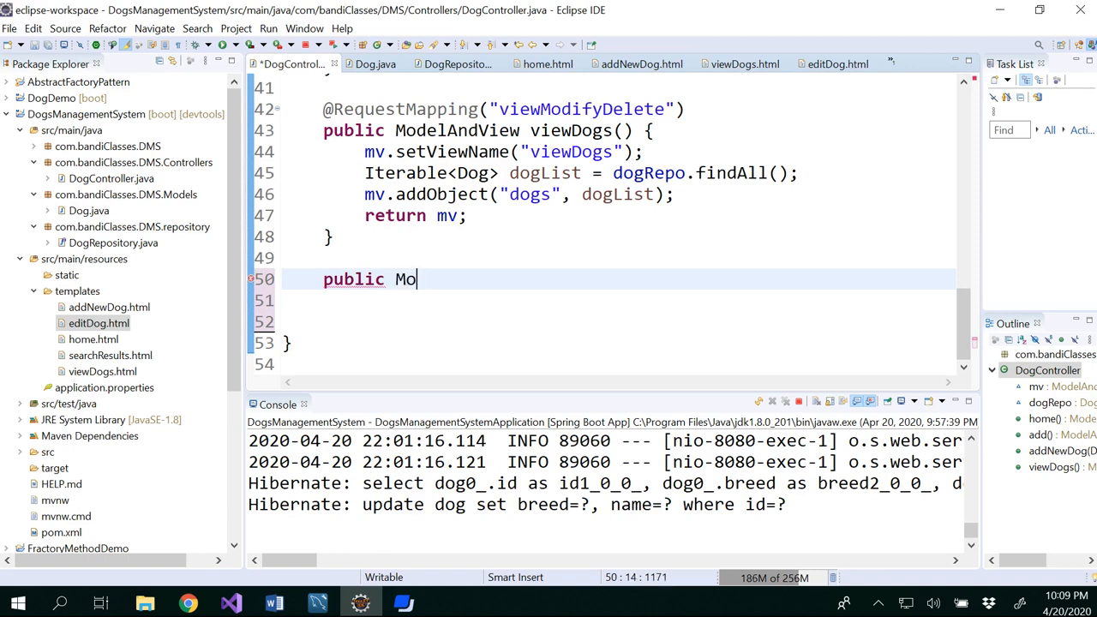
{"action": "type", "text": "delVie"}
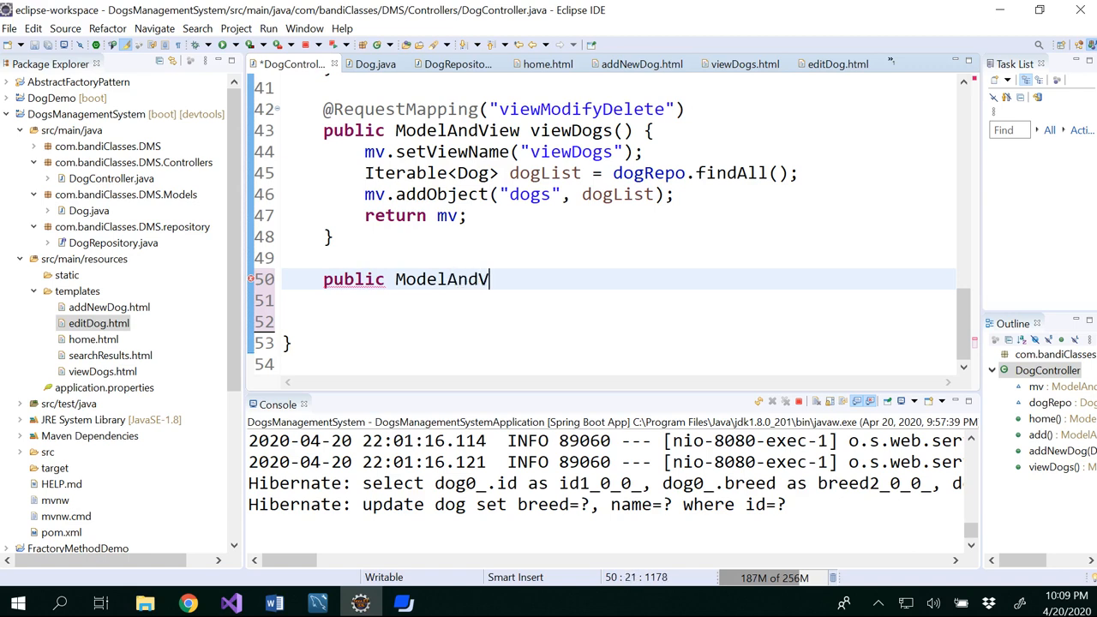
{"action": "type", "text": "iew"}
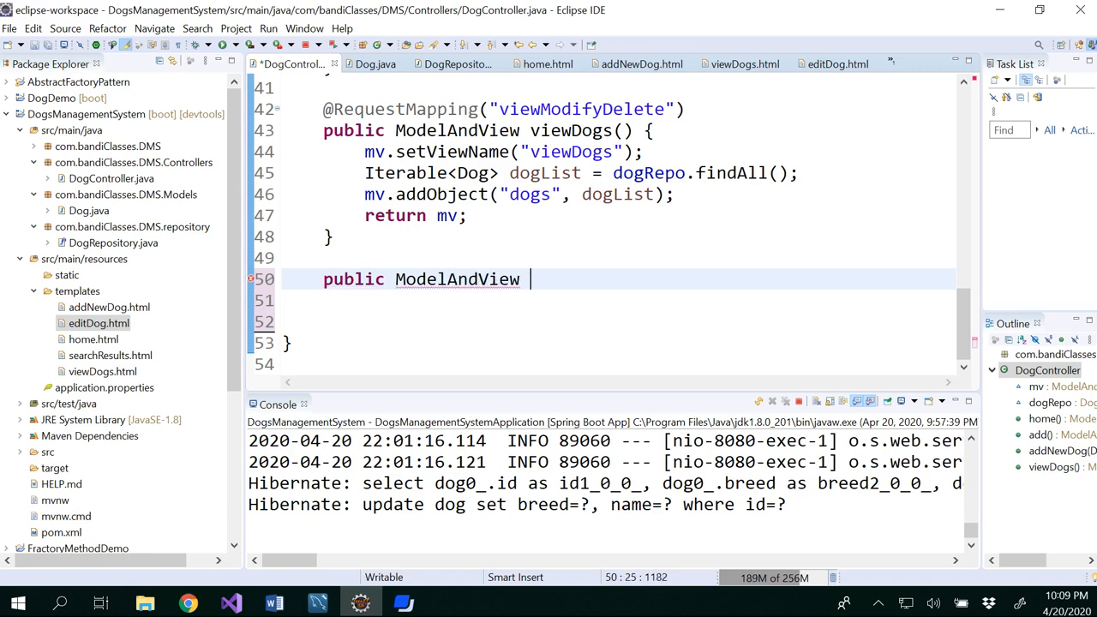
{"action": "type", "text": "edit"}
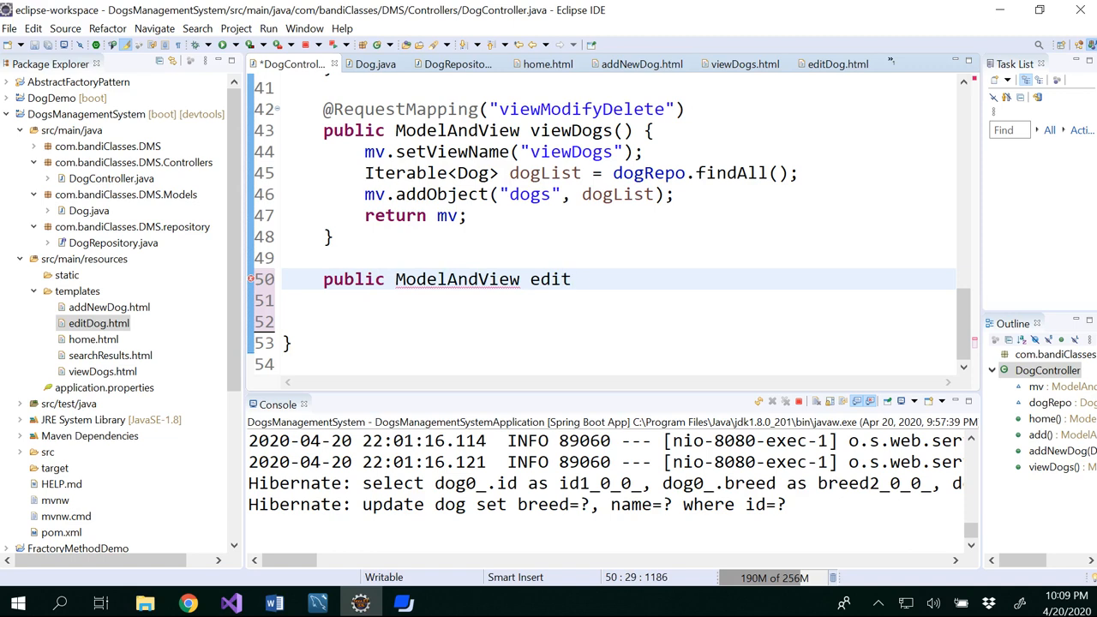
{"action": "type", "text": "Dog("}
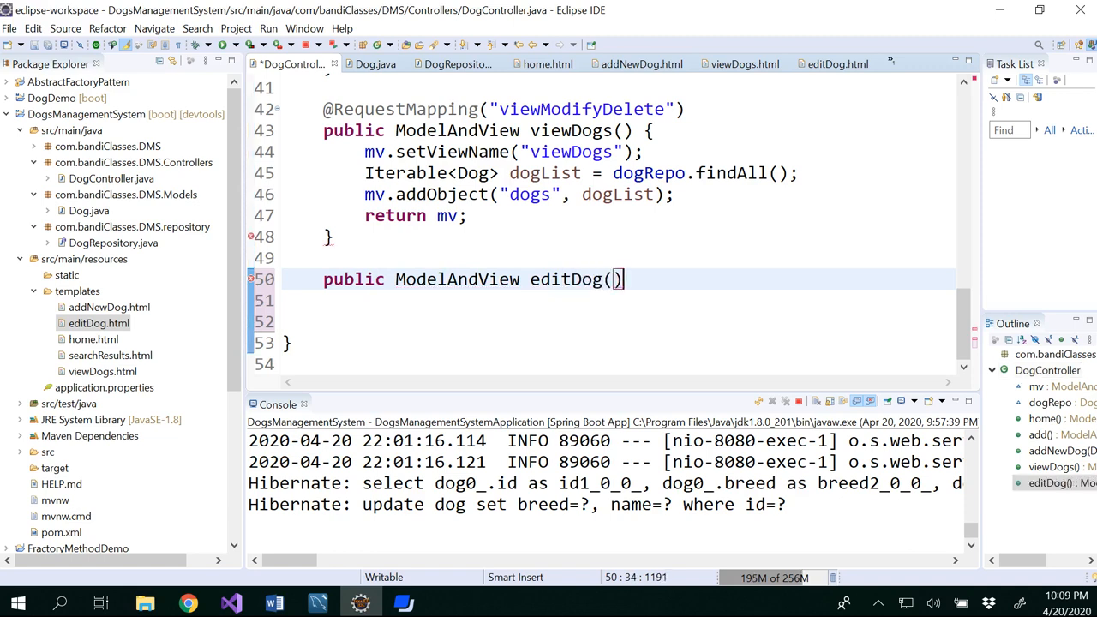
{"action": "type", "text": "{"}
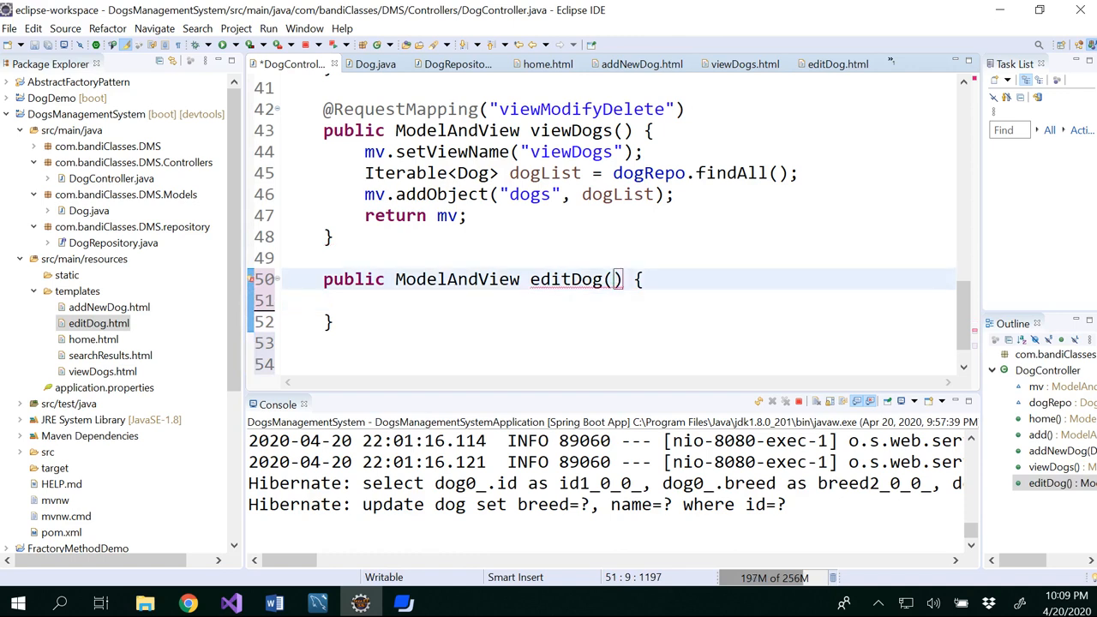
{"action": "type", "text": "Dog dog"}
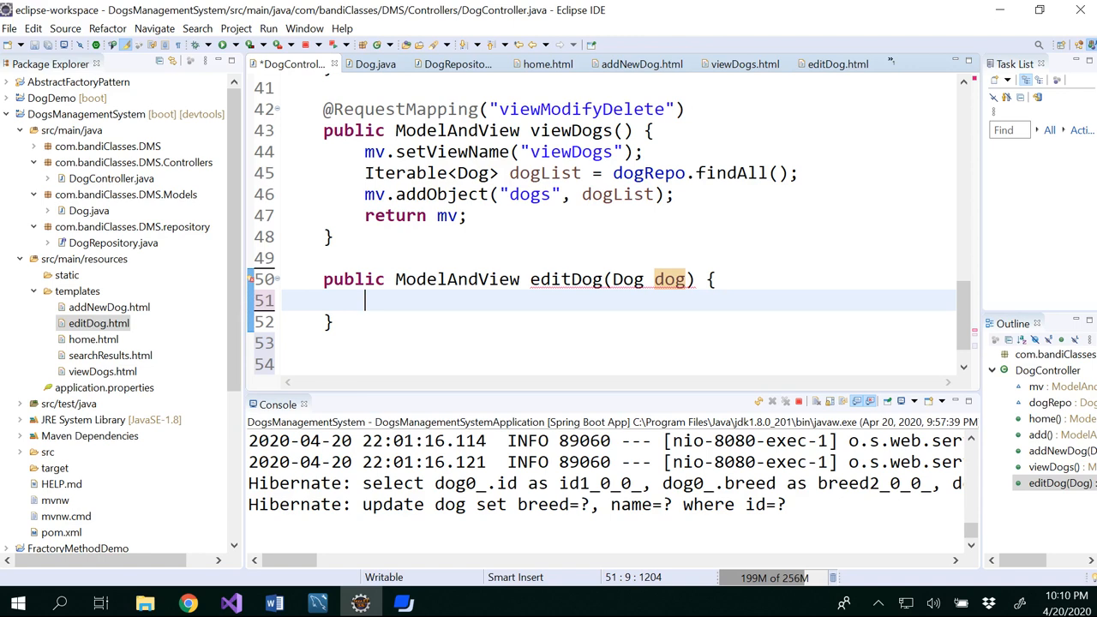
{"action": "type", "text": "dogRep."}
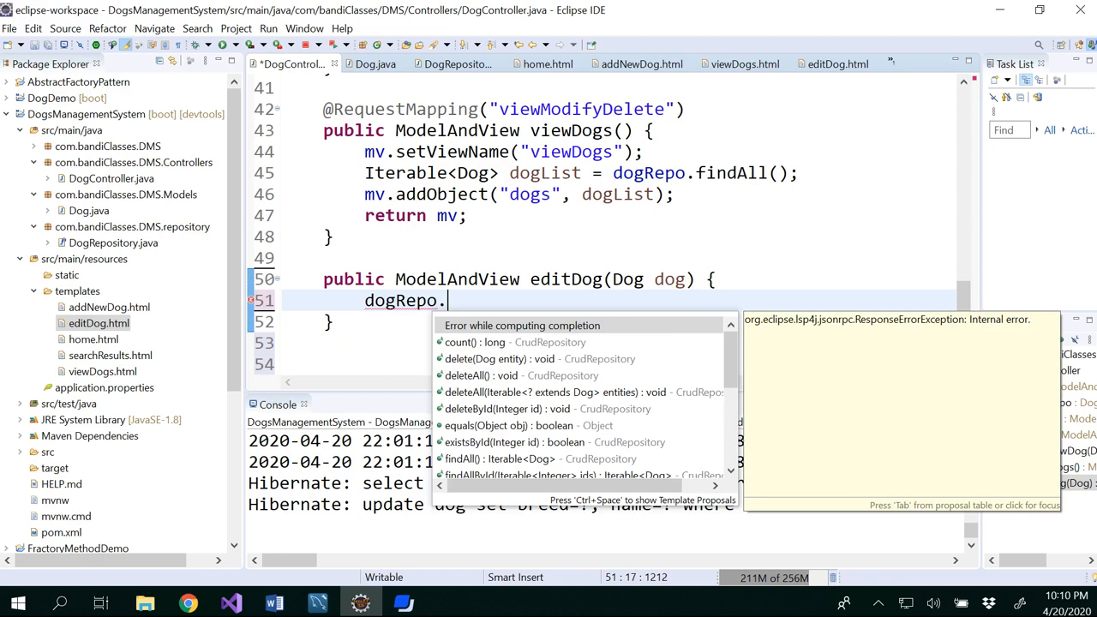
- Complete editDog with dogRepo.save(dog), mv.setViewName("editDog") and return mv, then show editDog.html
{"action": "type", "text": "save(entity"}
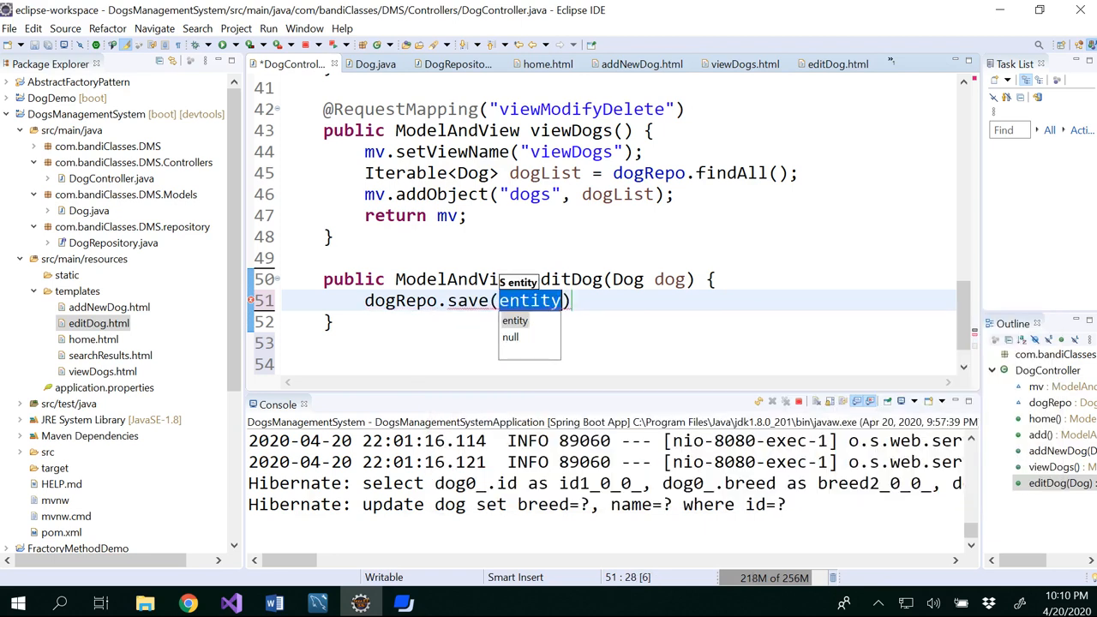
{"action": "type", "text": "dog"}
{"action": "type", "text": "mv"}
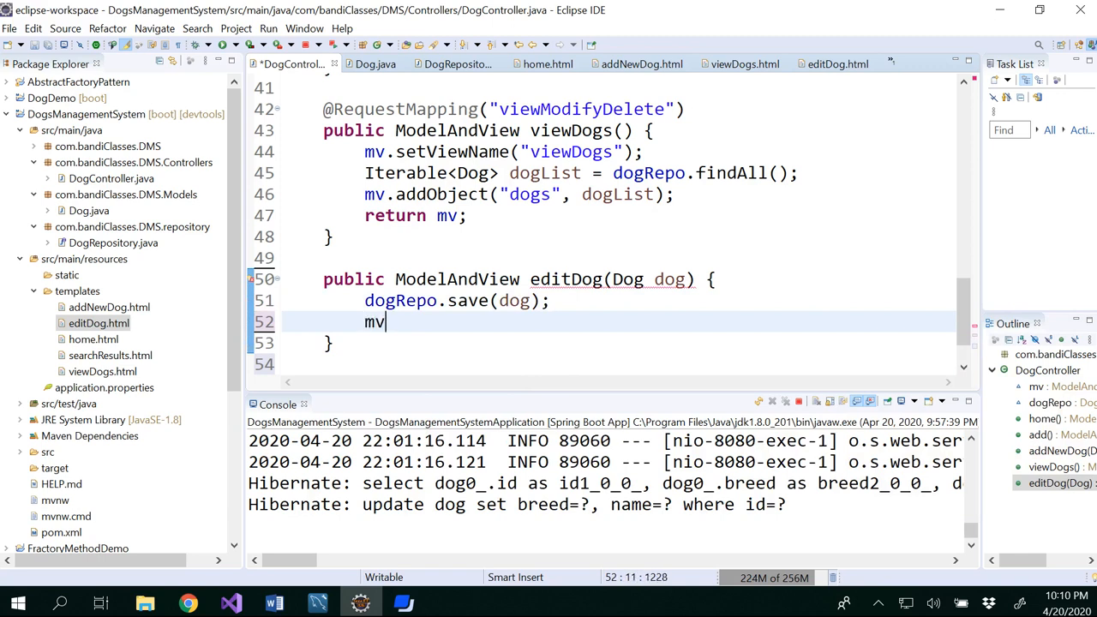
{"action": "type", "text": ".setViewName(viewName);"}
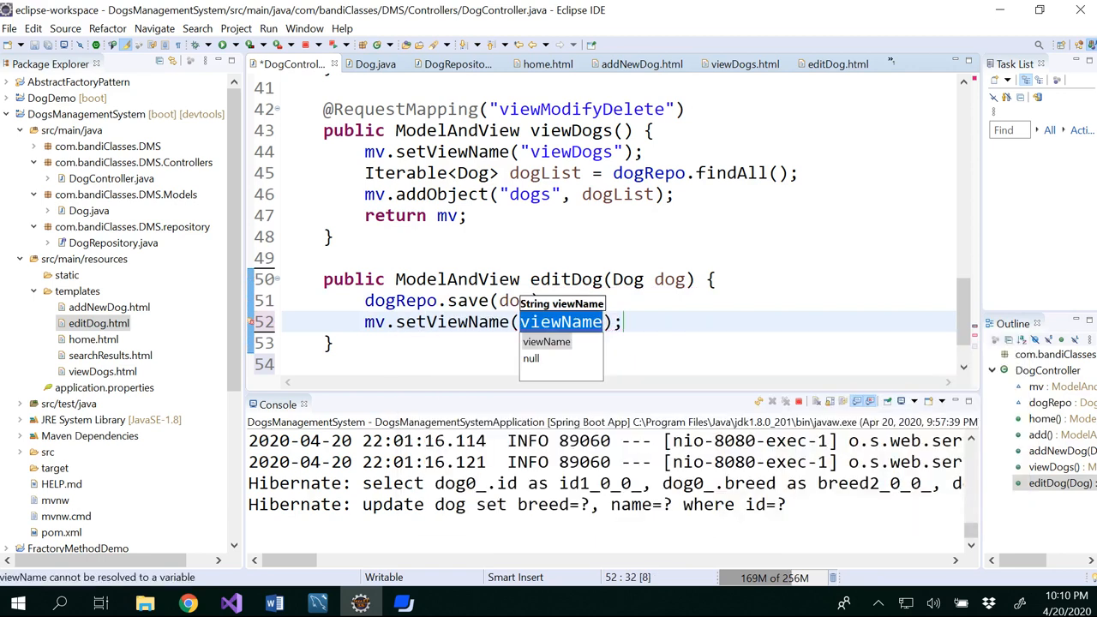
{"action": "type", "text": "editD"}
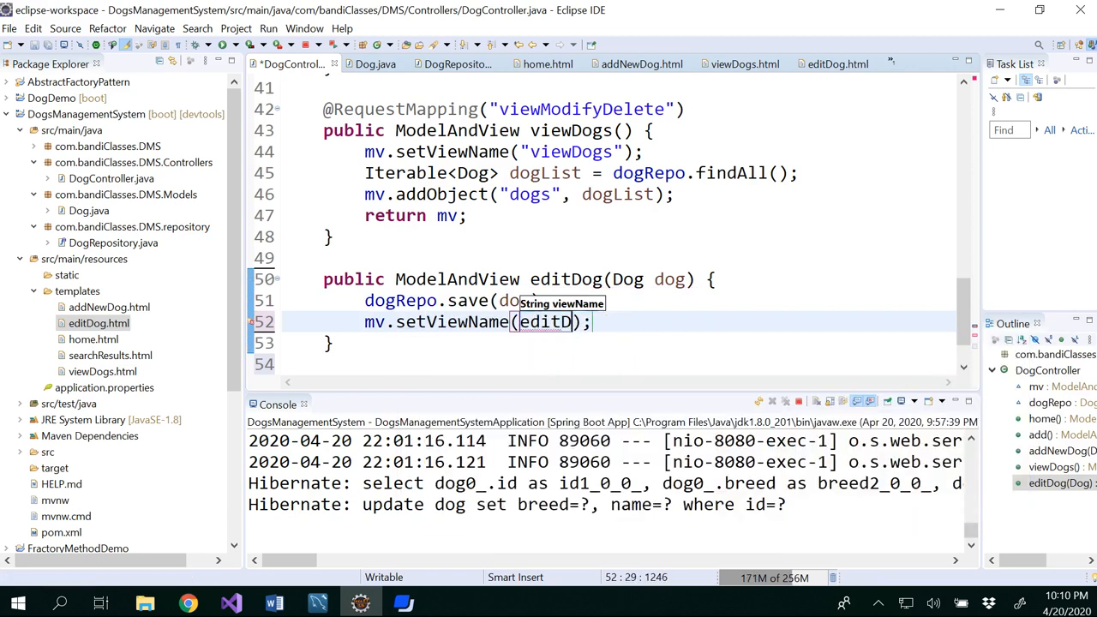
{"action": "type", "text": "og\""}
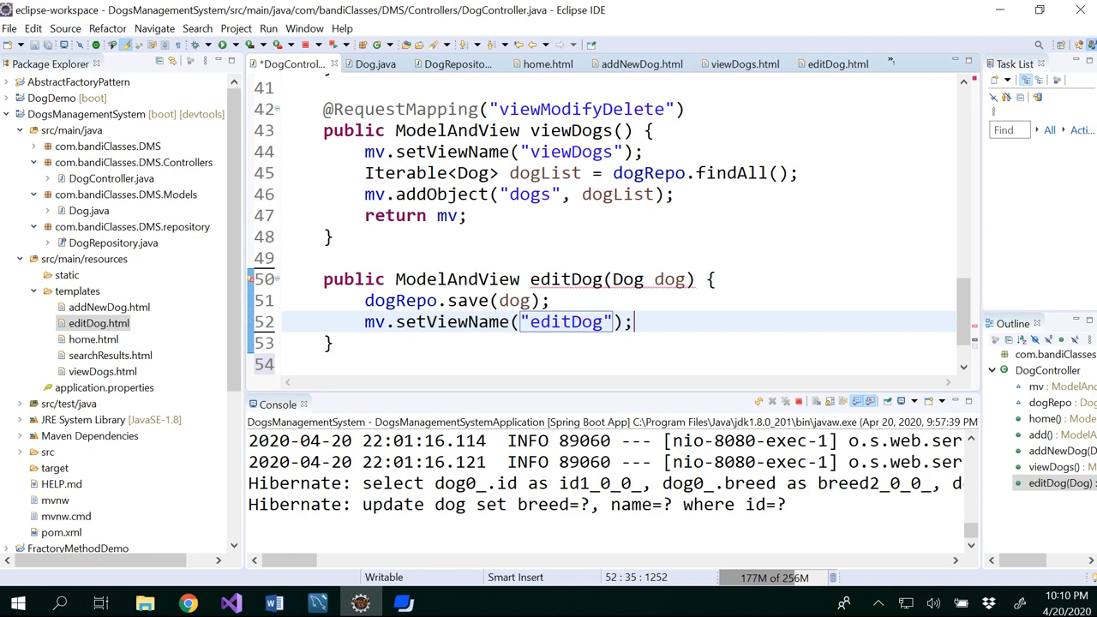
{"action": "type", "text": "ret"}
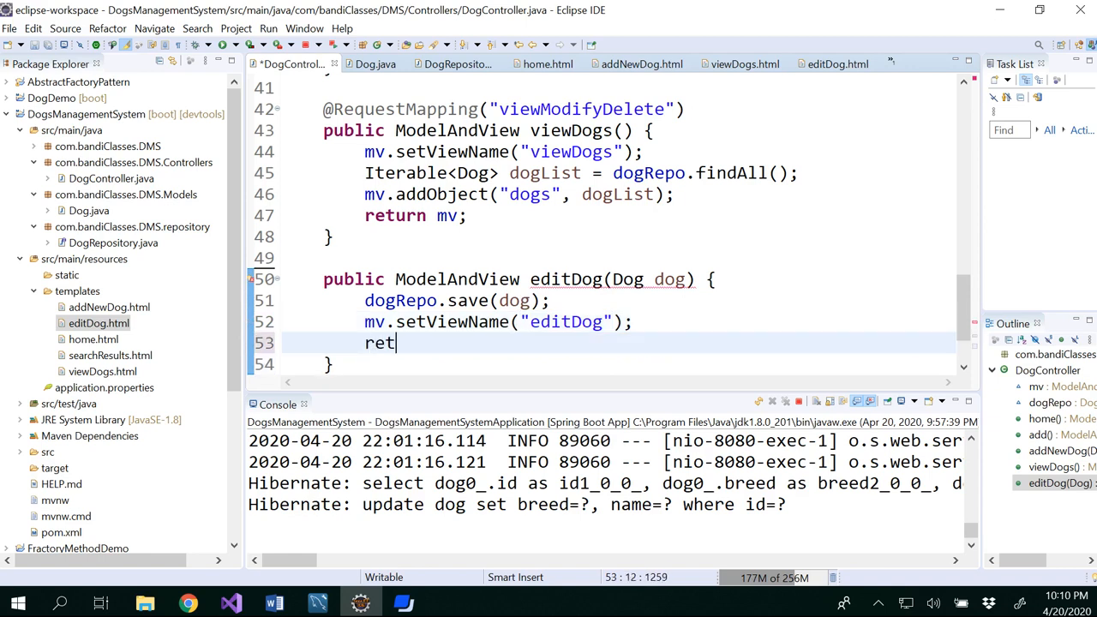
{"action": "type", "text": "urn mv;"}
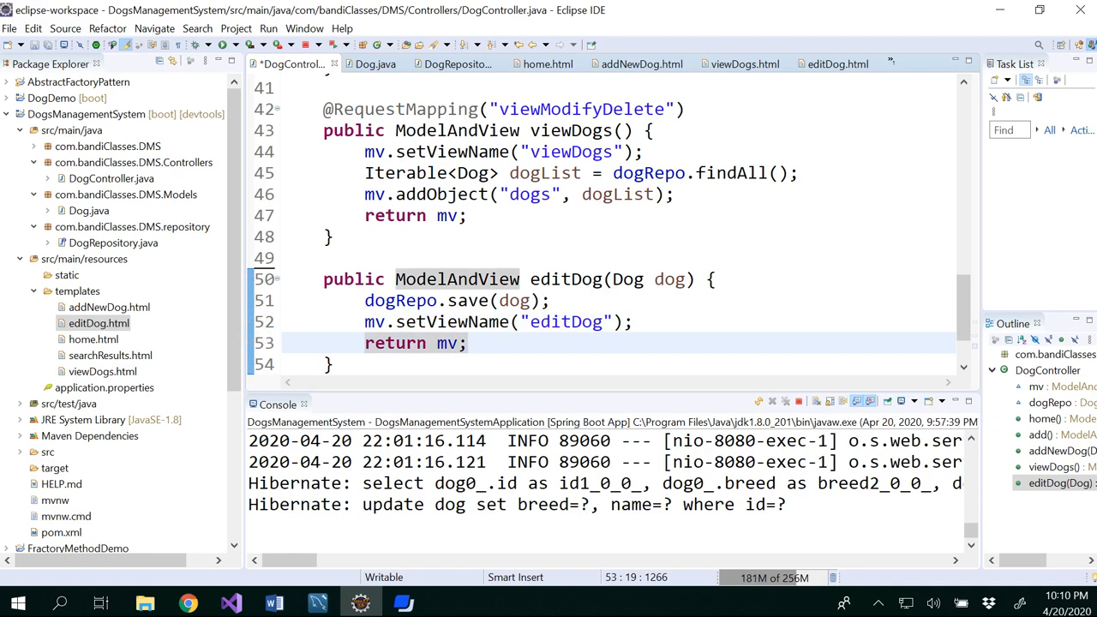
{"action": "left_click", "coordinate": [100, 322]}
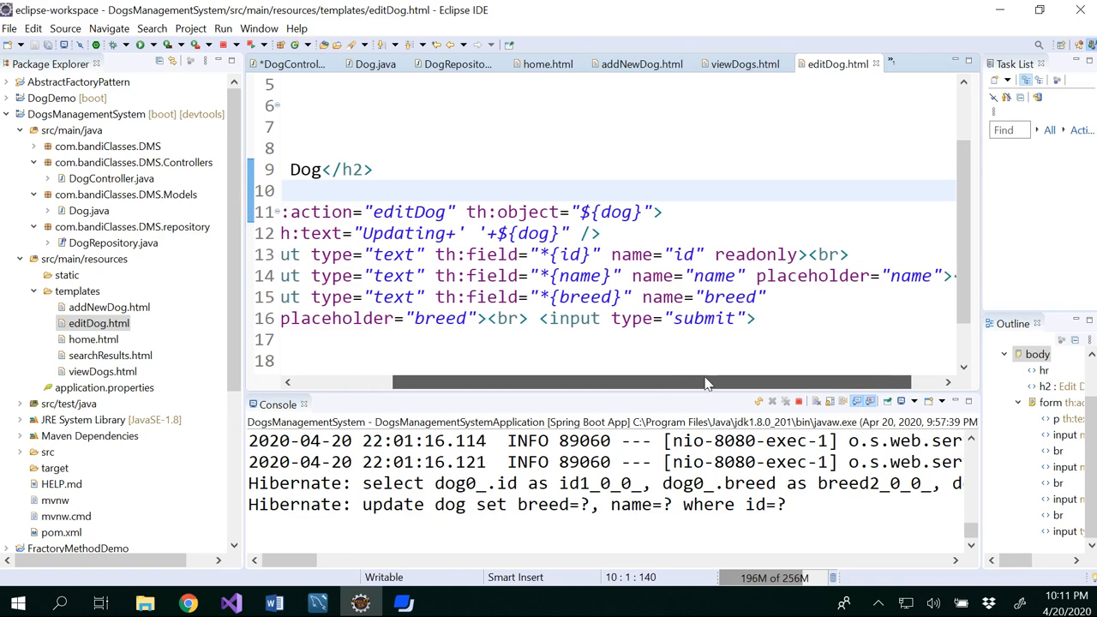
- Check editDog.html's form action and viewDogs.html's EDIT link, then bring up the dog app in the browser
{"action": "left_click_drag", "start_coordinate": [706, 380], "coordinate": [780, 381]}
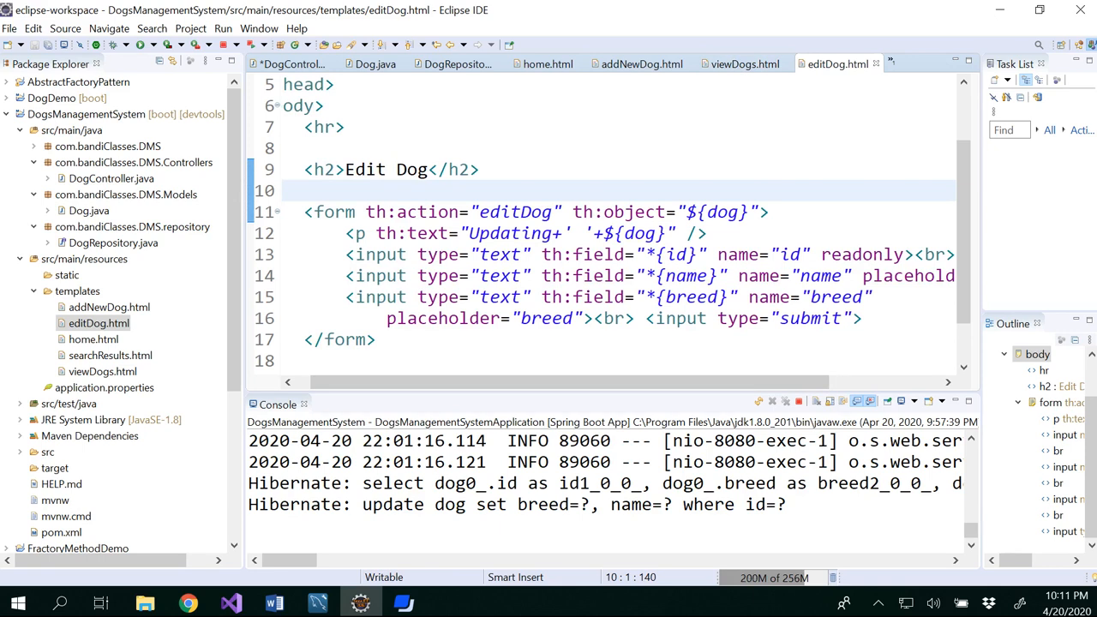
{"action": "left_click", "coordinate": [743, 63]}
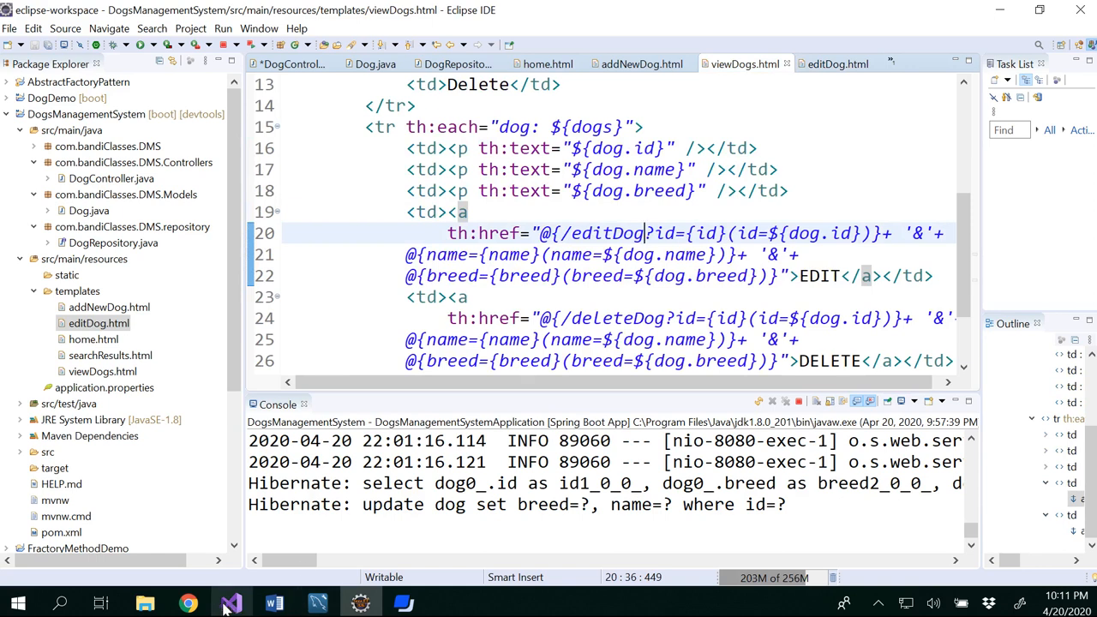
{"action": "left_click", "coordinate": [189, 604]}
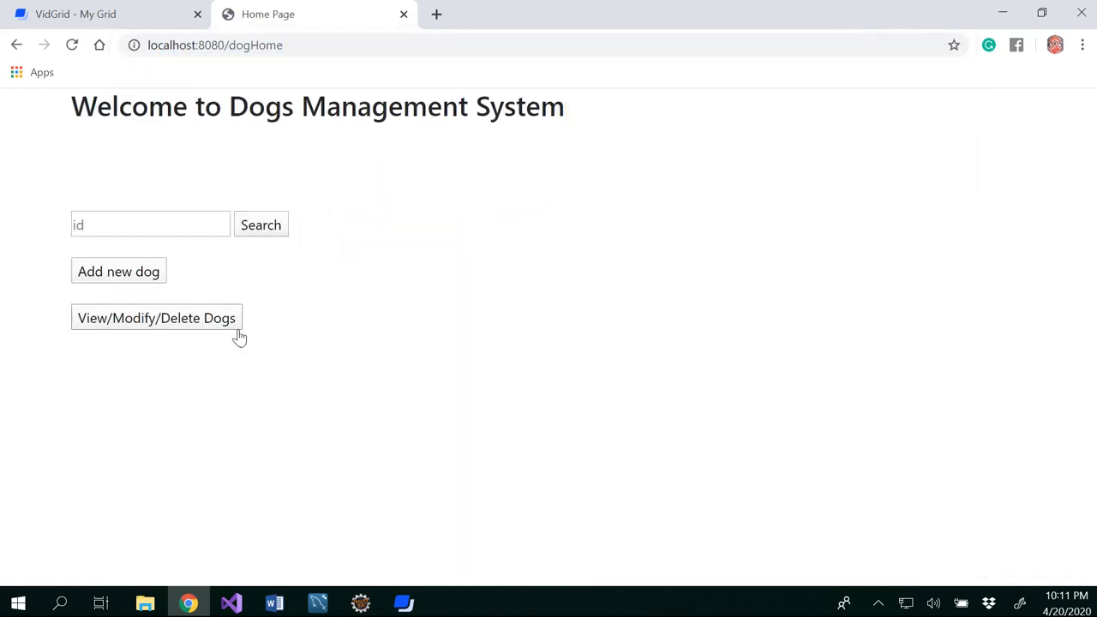
- From the dog list, edit Teddy the Boxer and inspect the id, name and breed parameters in the editDog URL
{"action": "left_click", "coordinate": [158, 317]}
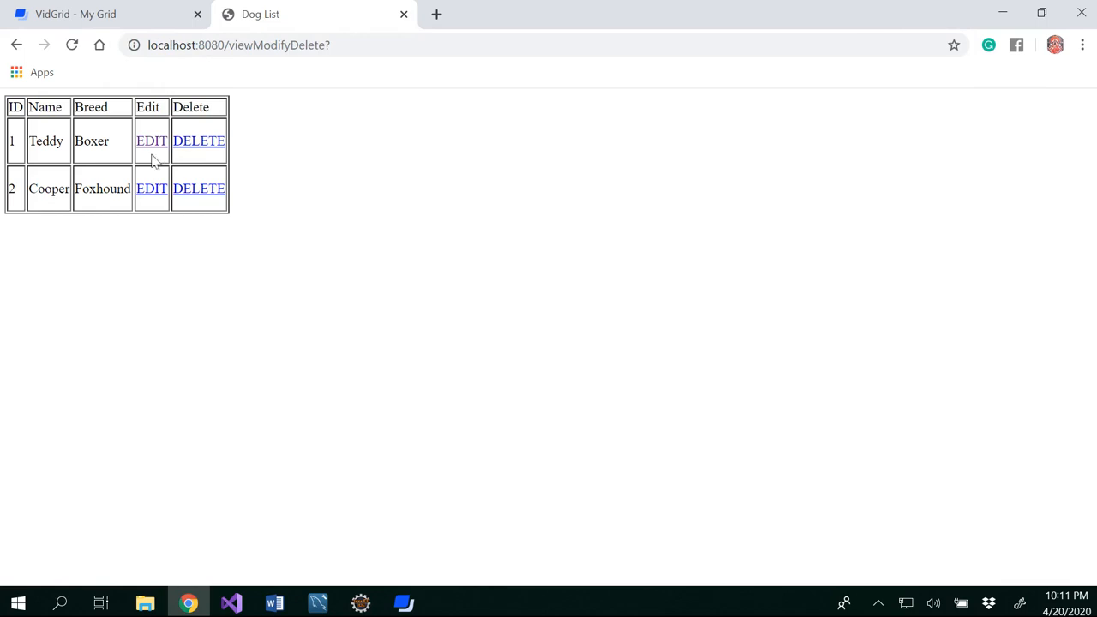
{"action": "left_click", "coordinate": [151, 140]}
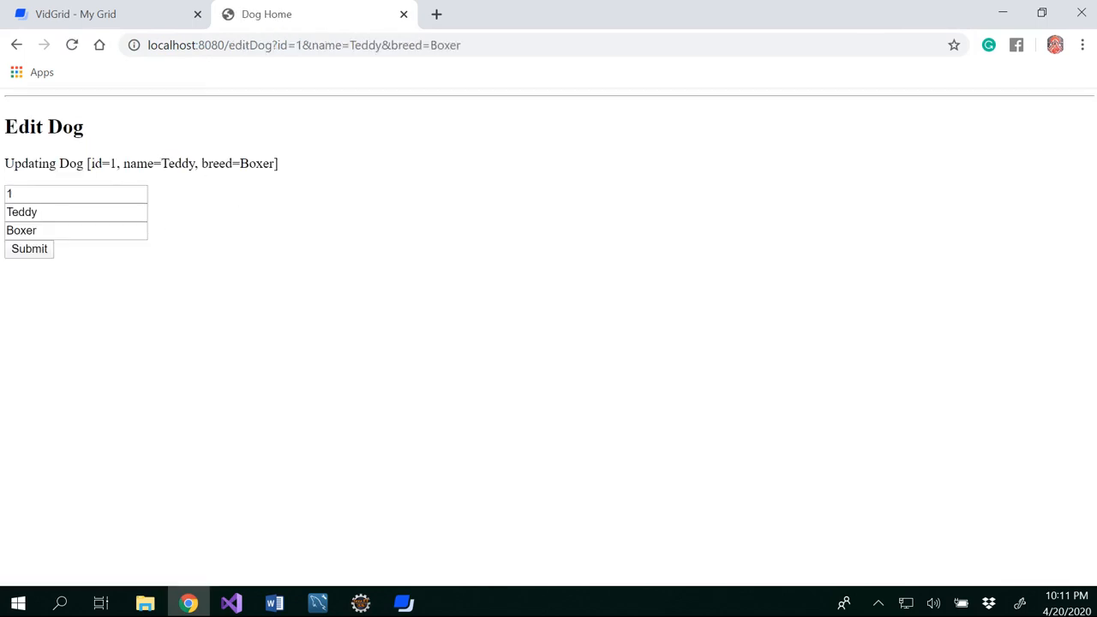
{"action": "mouse_move", "coordinate": [202, 206]}
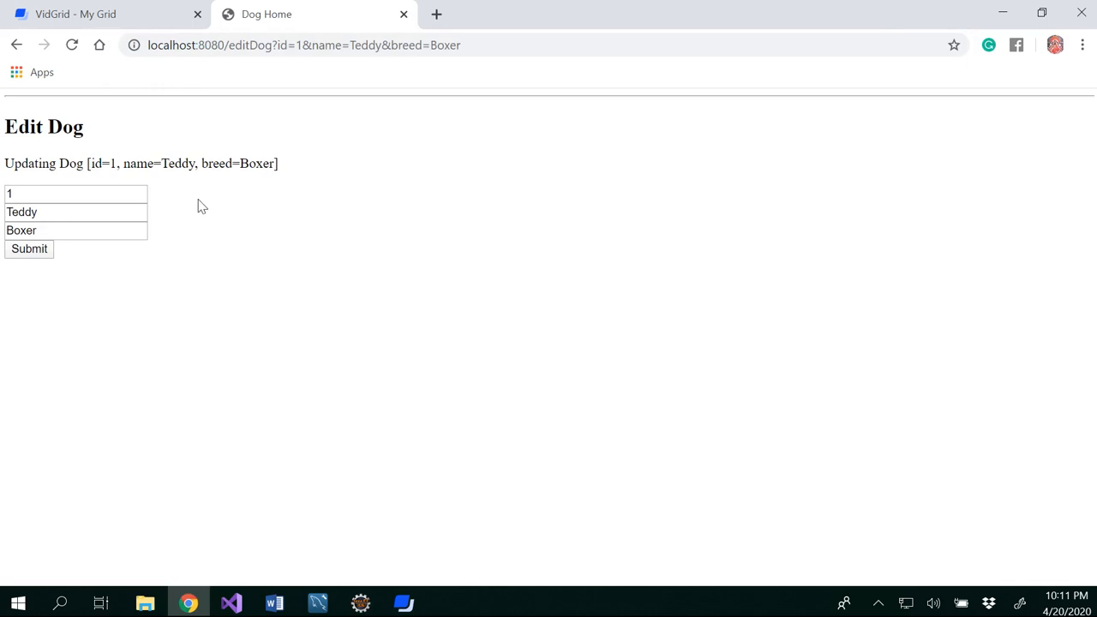
{"action": "mouse_move", "coordinate": [870, 39]}
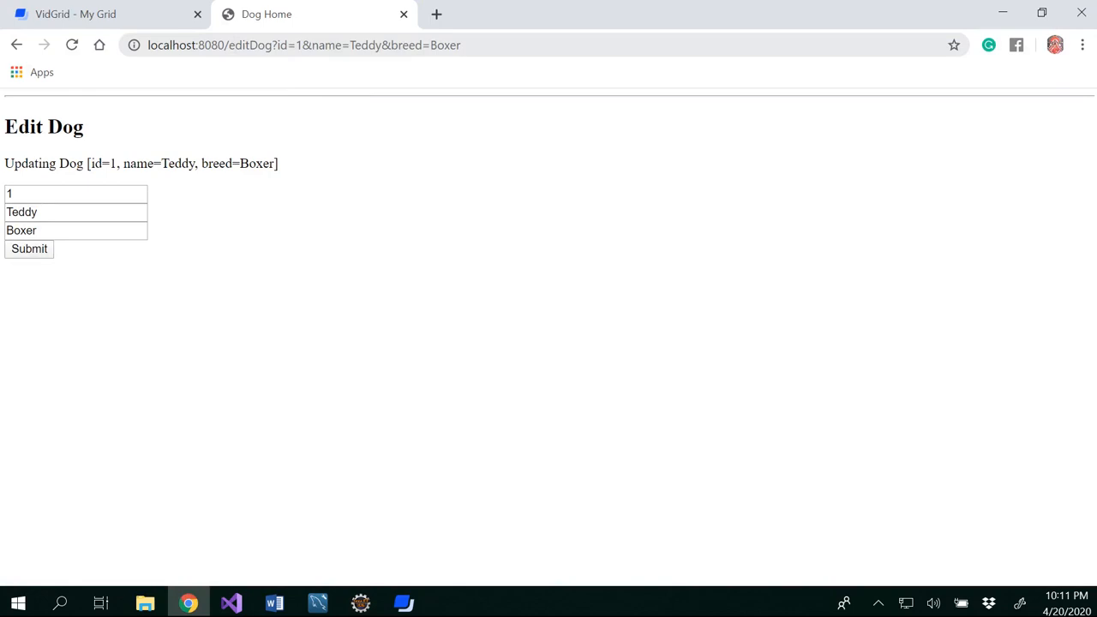
{"action": "double_click", "coordinate": [288, 45]}
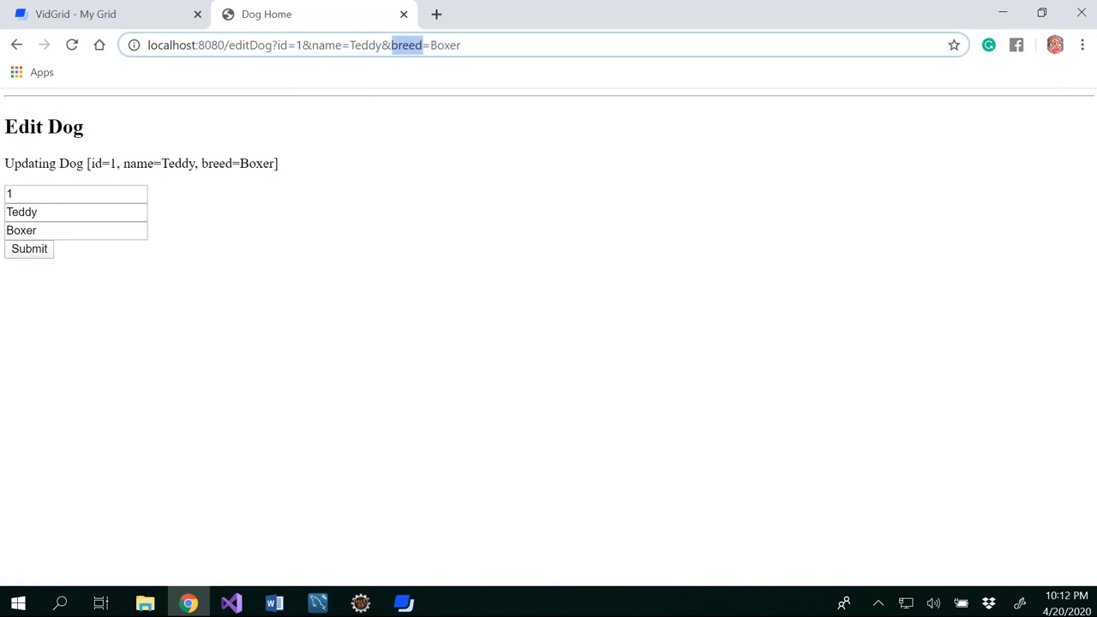
{"action": "left_click_drag", "start_coordinate": [408, 45], "coordinate": [459, 44]}
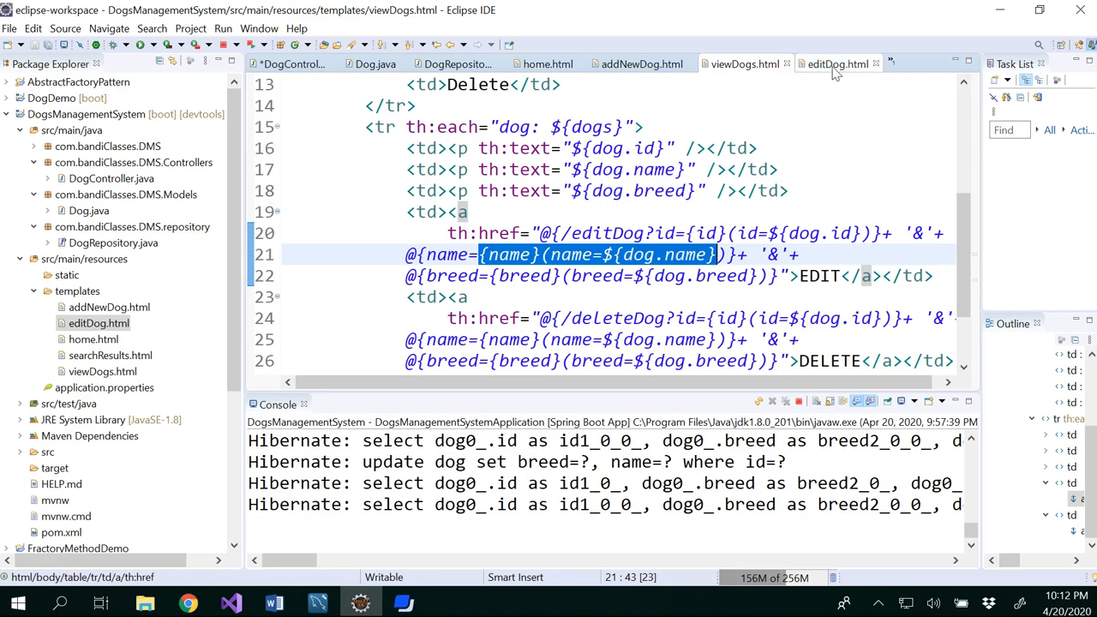
- Compare the editDog.html and viewDogs.html templates, then return to the DogController source
{"action": "left_click", "coordinate": [836, 63]}
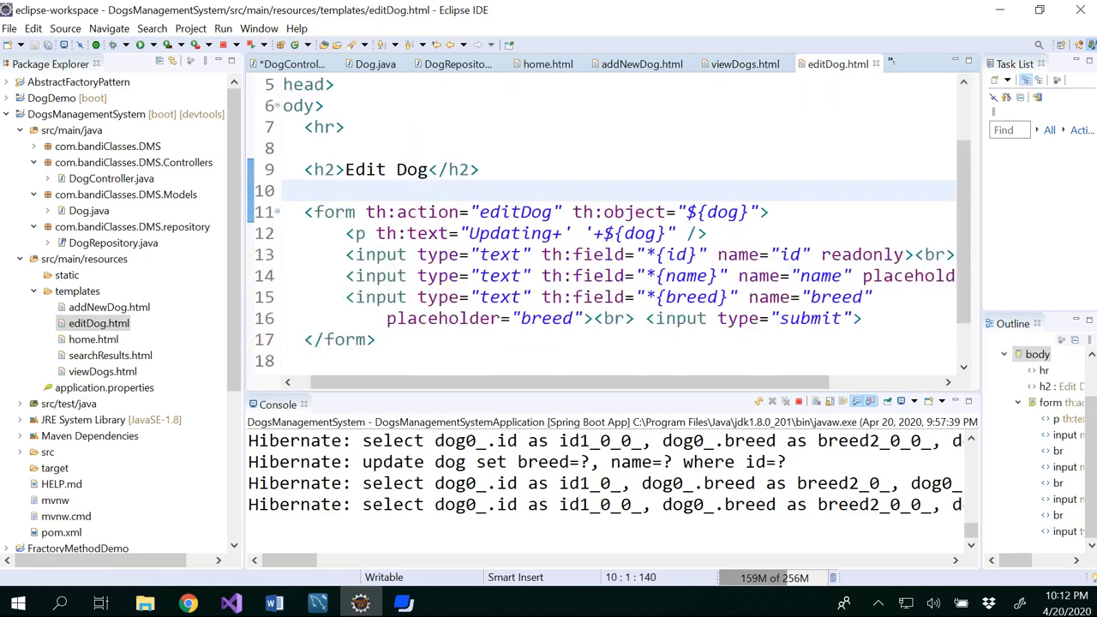
{"action": "mouse_move", "coordinate": [641, 63]}
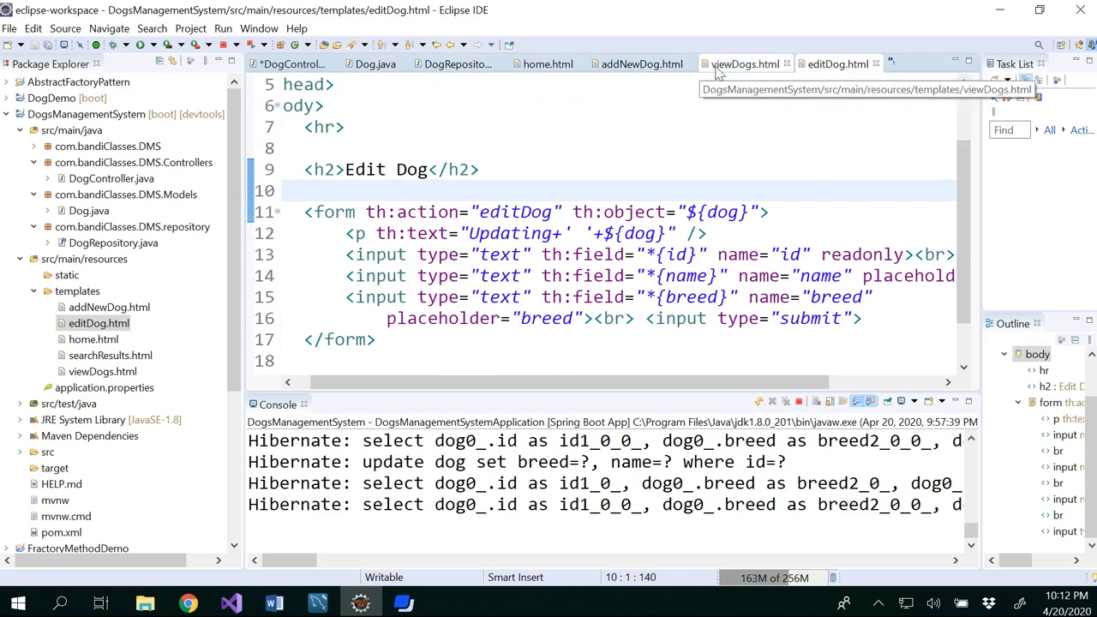
{"action": "left_click", "coordinate": [743, 63]}
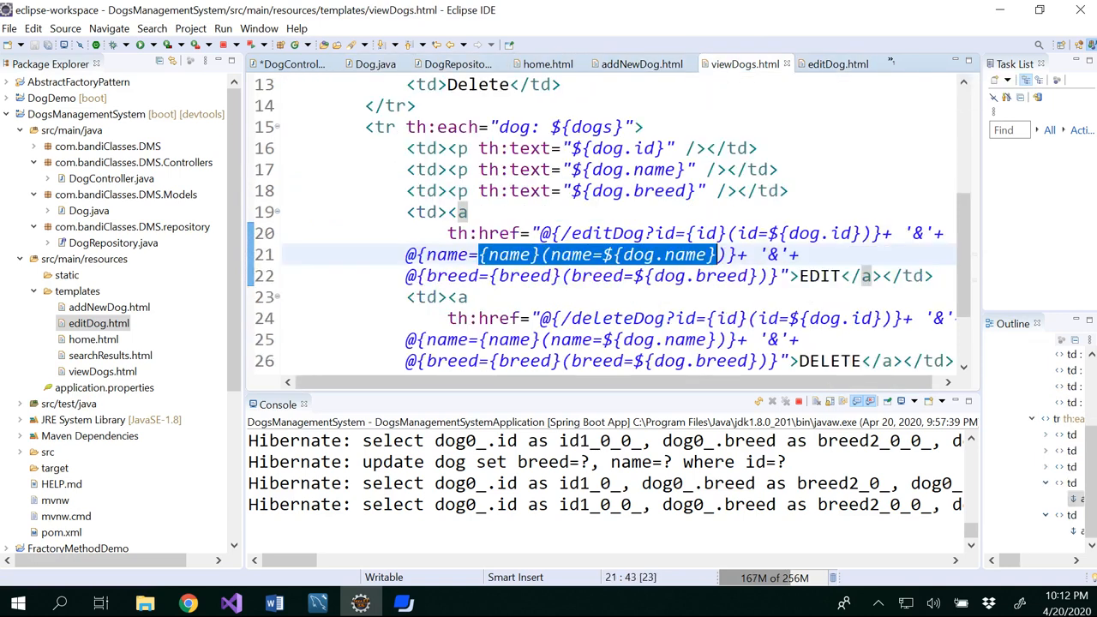
{"action": "double_click", "coordinate": [607, 233]}
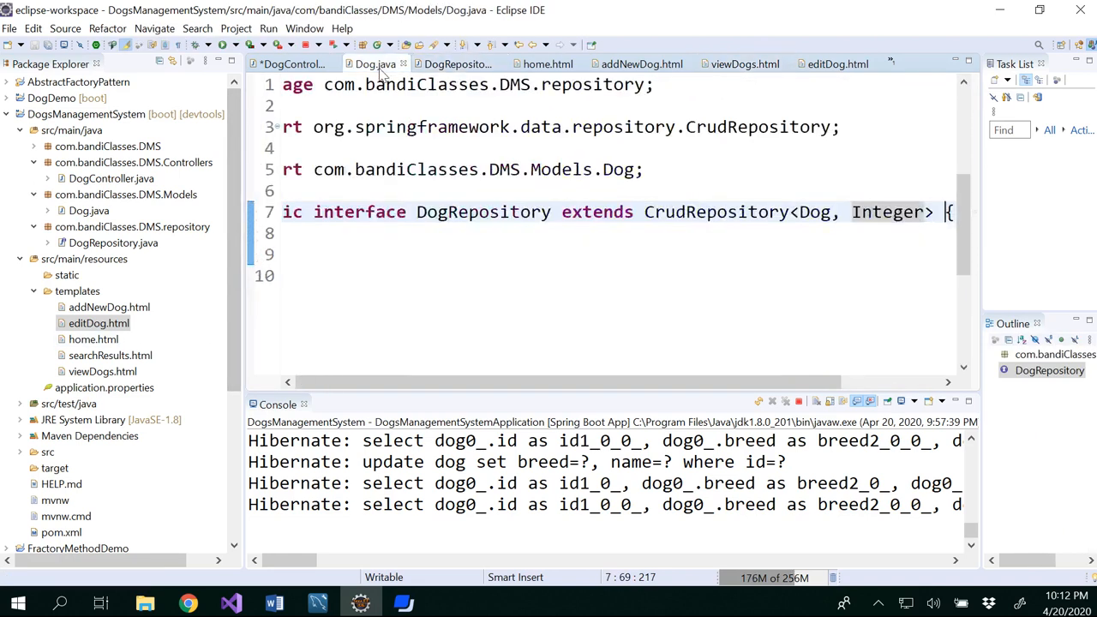
{"action": "left_click", "coordinate": [292, 63]}
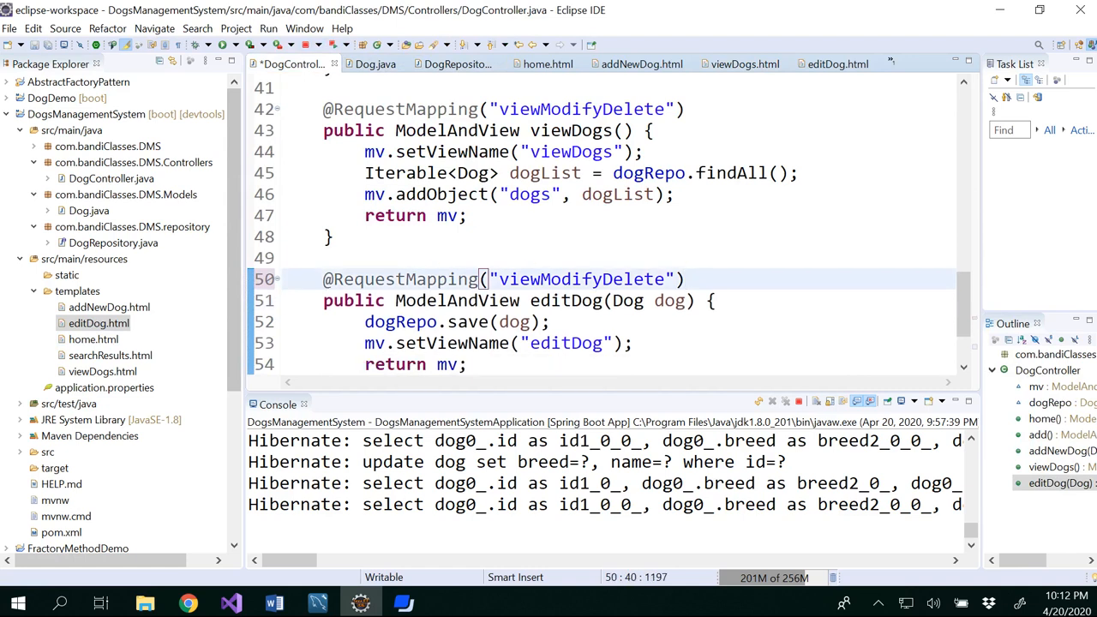
{"action": "double_click", "coordinate": [582, 277]}
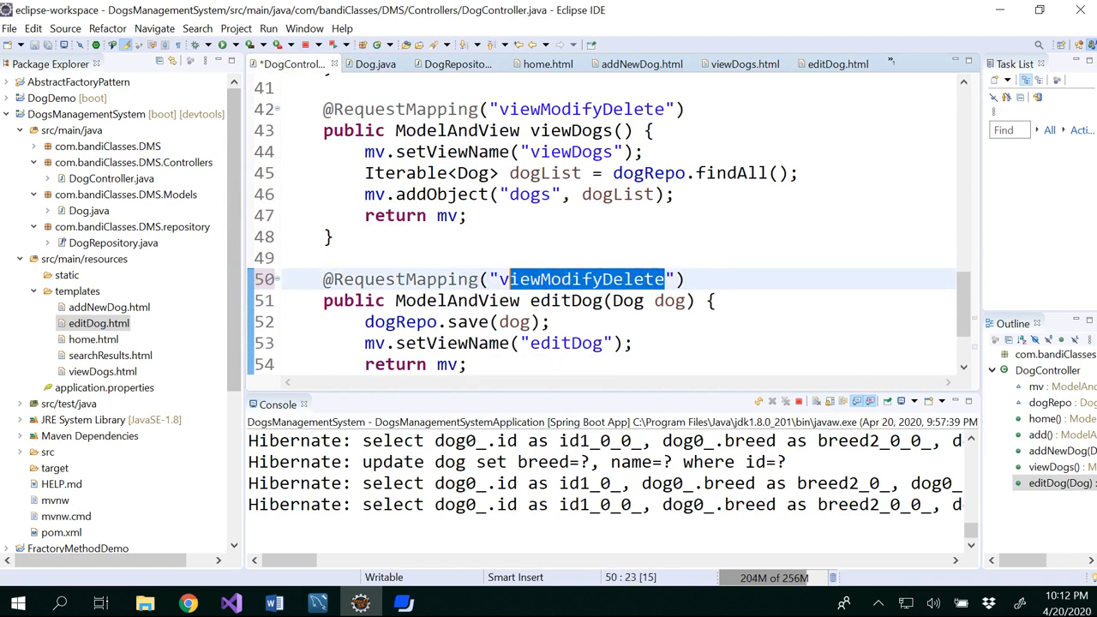
{"action": "type", "text": "edit"}
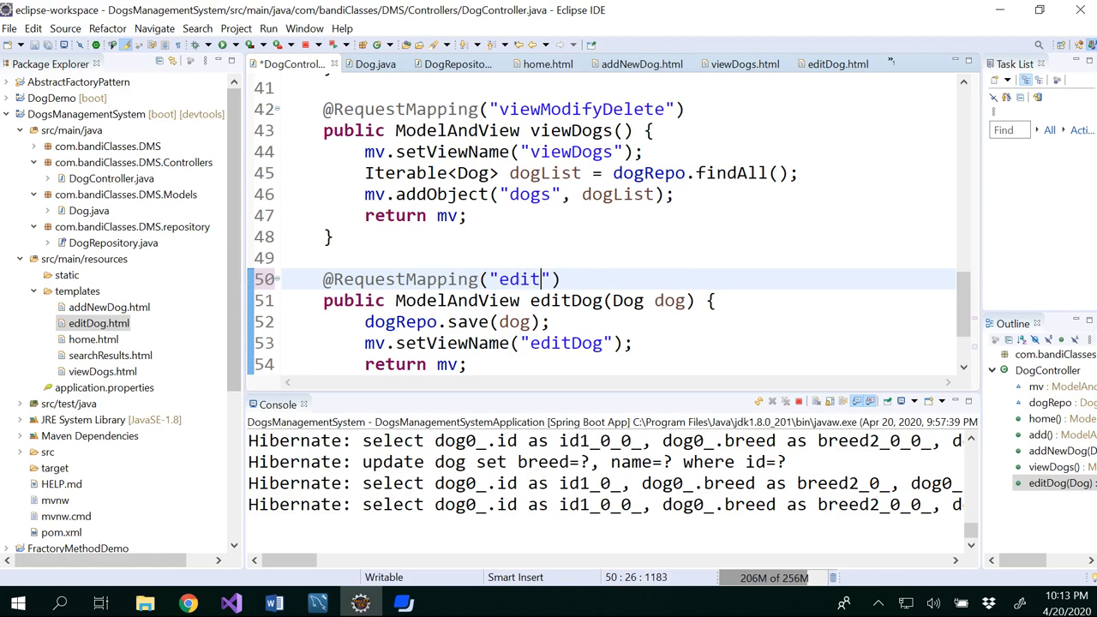
{"action": "type", "text": "Dog"}
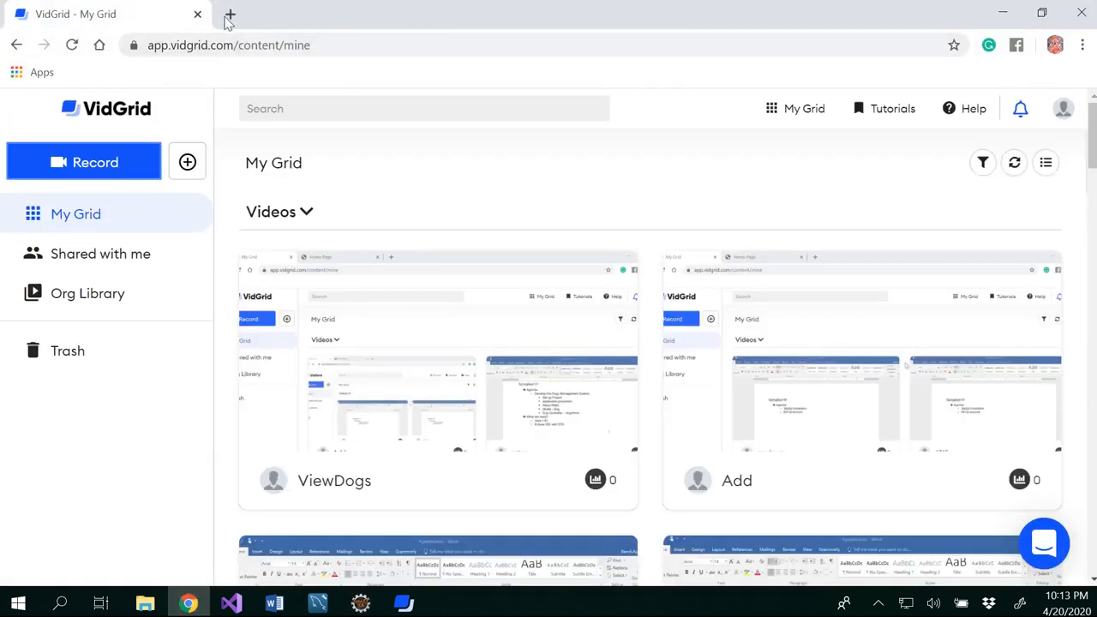
- At localhost:8080/dogHome, edit dog 1 Teddy and submit its breed as Greyhound
{"action": "left_click", "coordinate": [229, 14]}
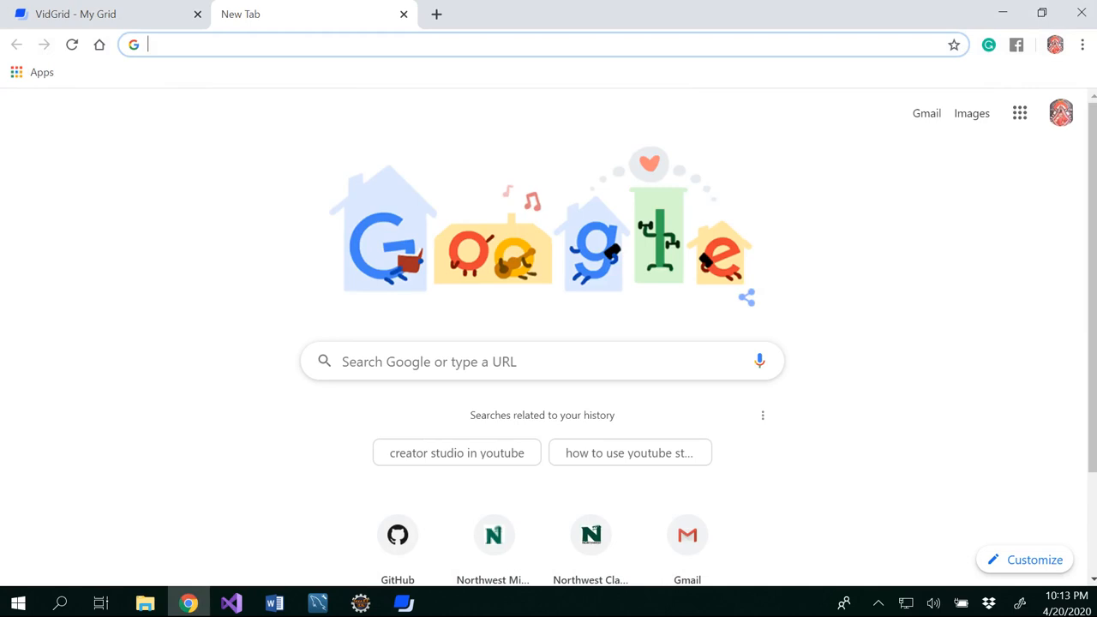
{"action": "type", "text": "localhost:8080/dogHome"}
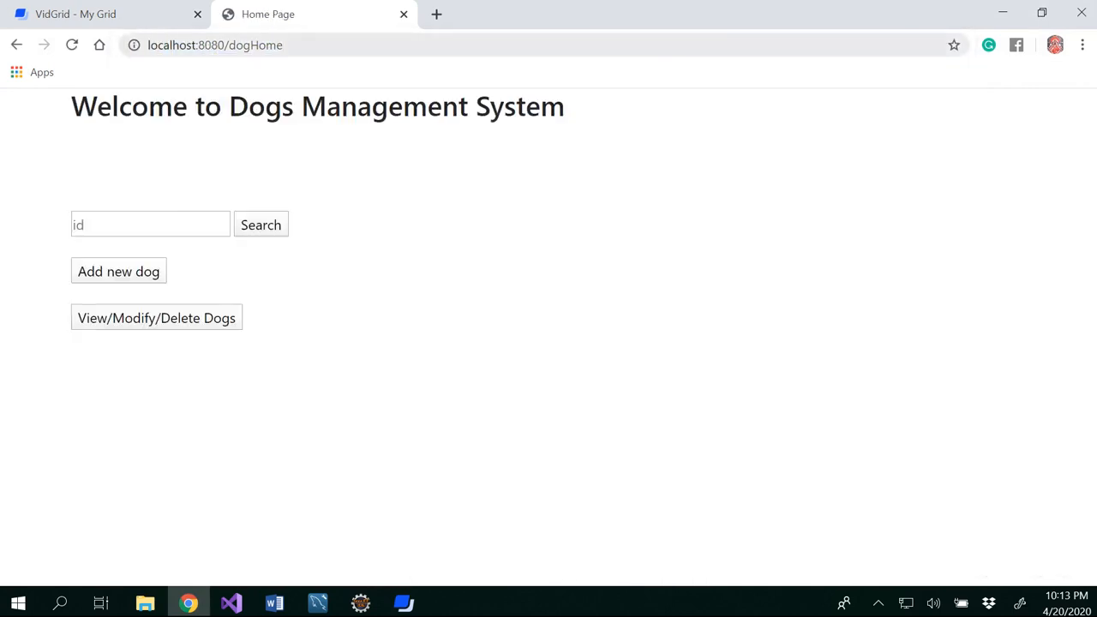
{"action": "mouse_move", "coordinate": [141, 326]}
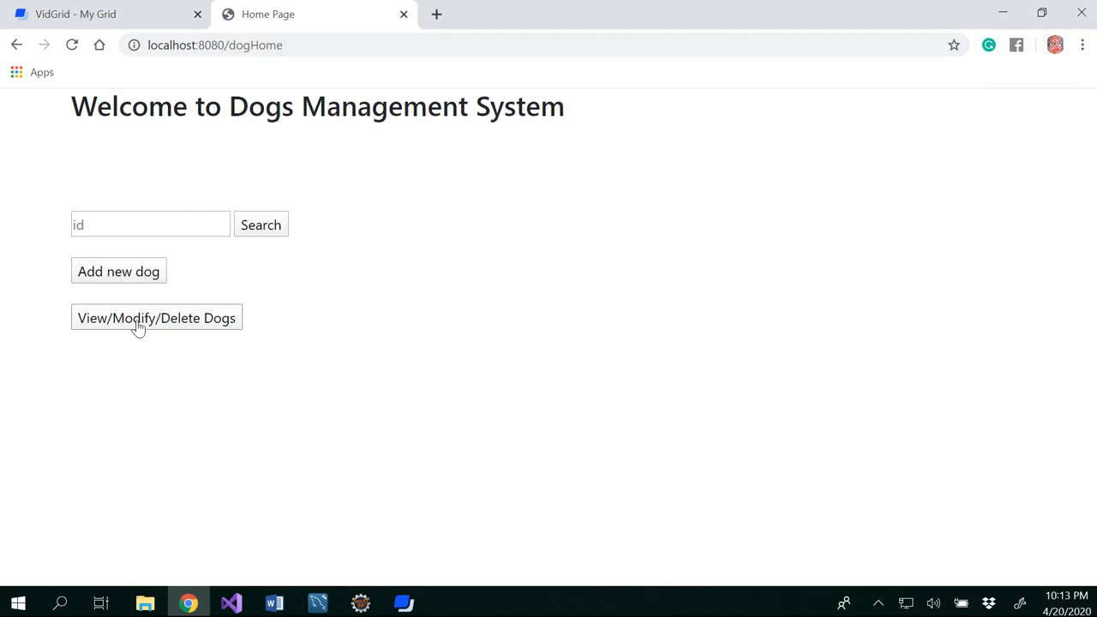
{"action": "left_click", "coordinate": [156, 317]}
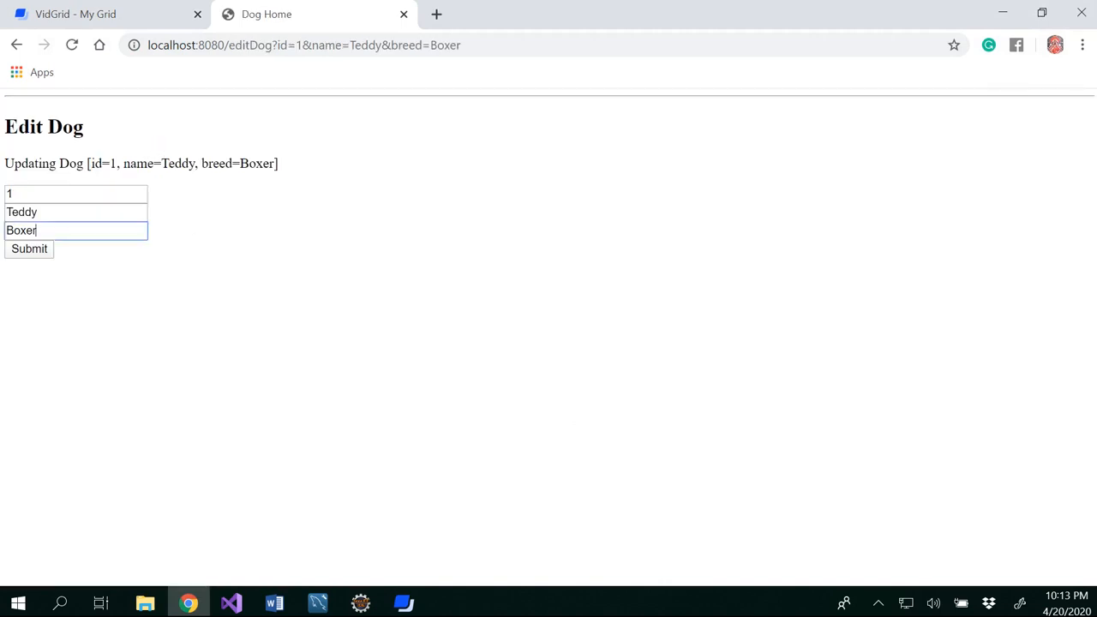
{"action": "type", "text": "Grey"}
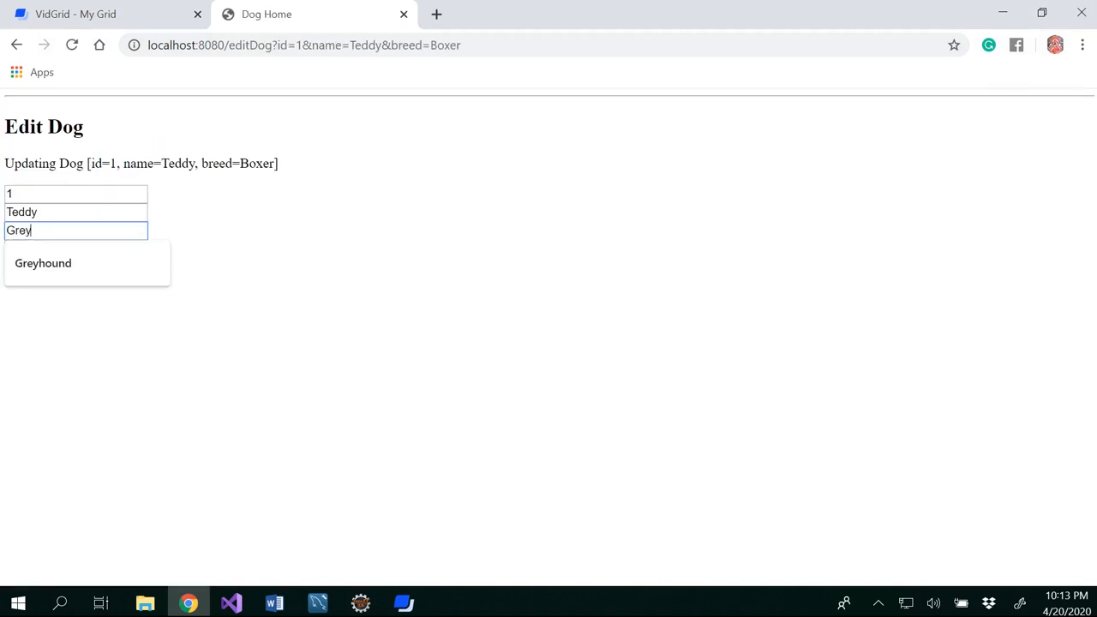
{"action": "left_click", "coordinate": [43, 264]}
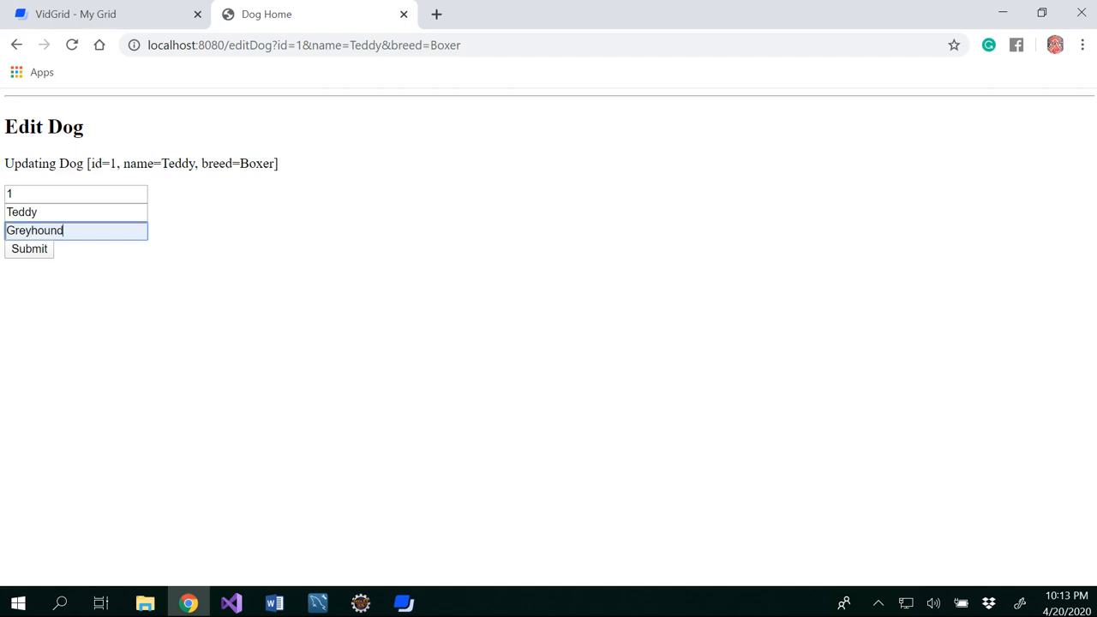
{"action": "left_click", "coordinate": [29, 248]}
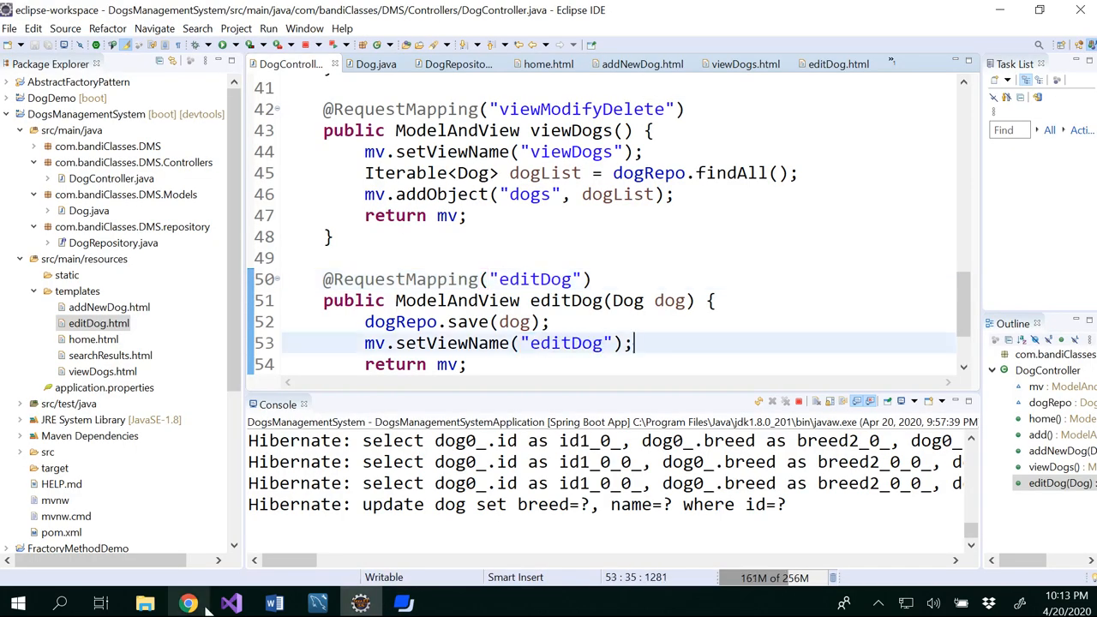
- View the submitted result in the browser, then move to MySQL Workbench to verify the database
{"action": "left_click", "coordinate": [189, 603]}
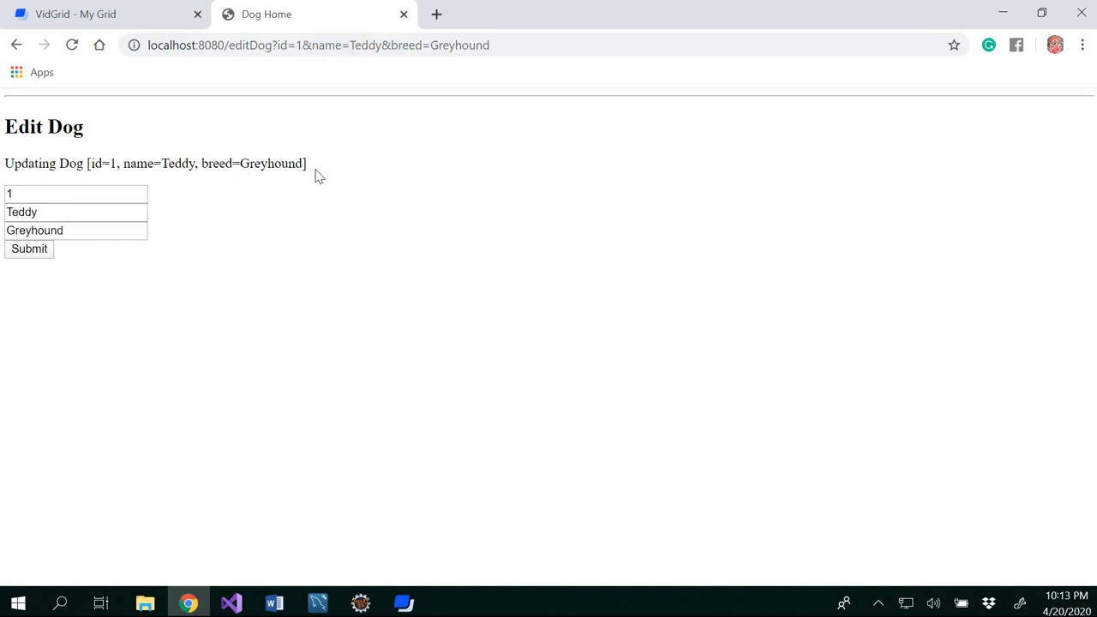
{"action": "left_click", "coordinate": [317, 603]}
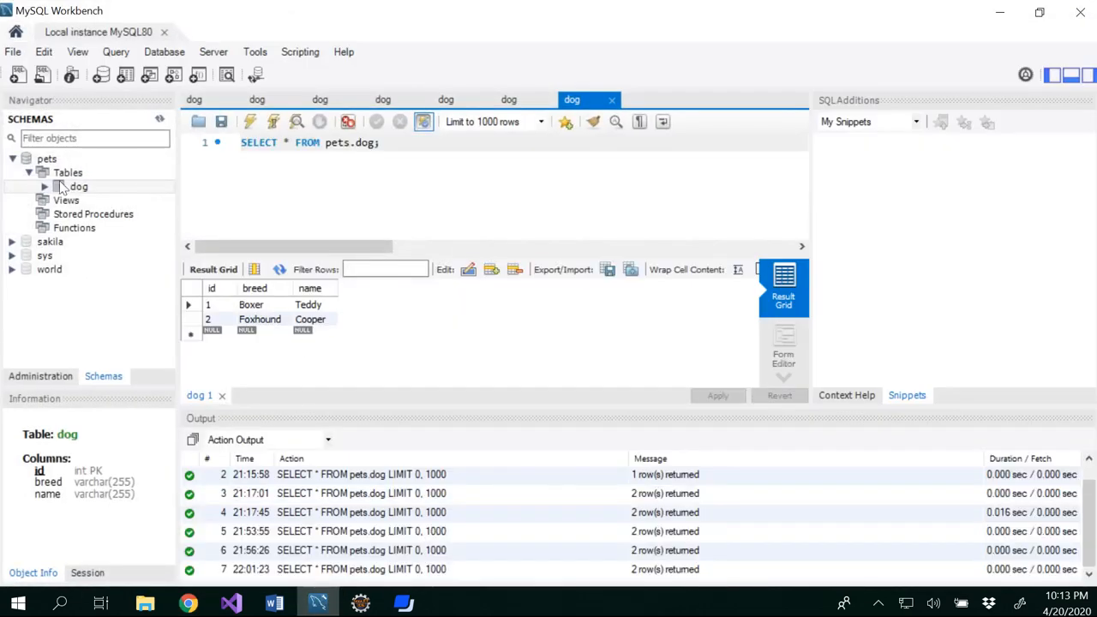
- List the dog table's rows with Select Rows - Limit 1000, showing Teddy stored as Greyhound
{"action": "right_click", "coordinate": [79, 185]}
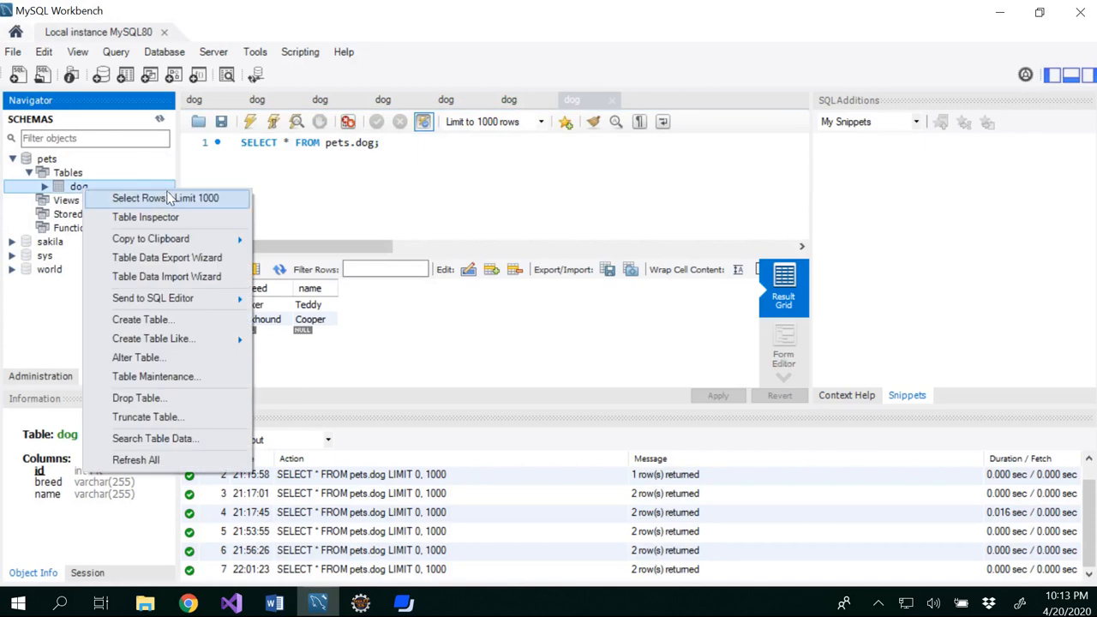
{"action": "left_click", "coordinate": [139, 199]}
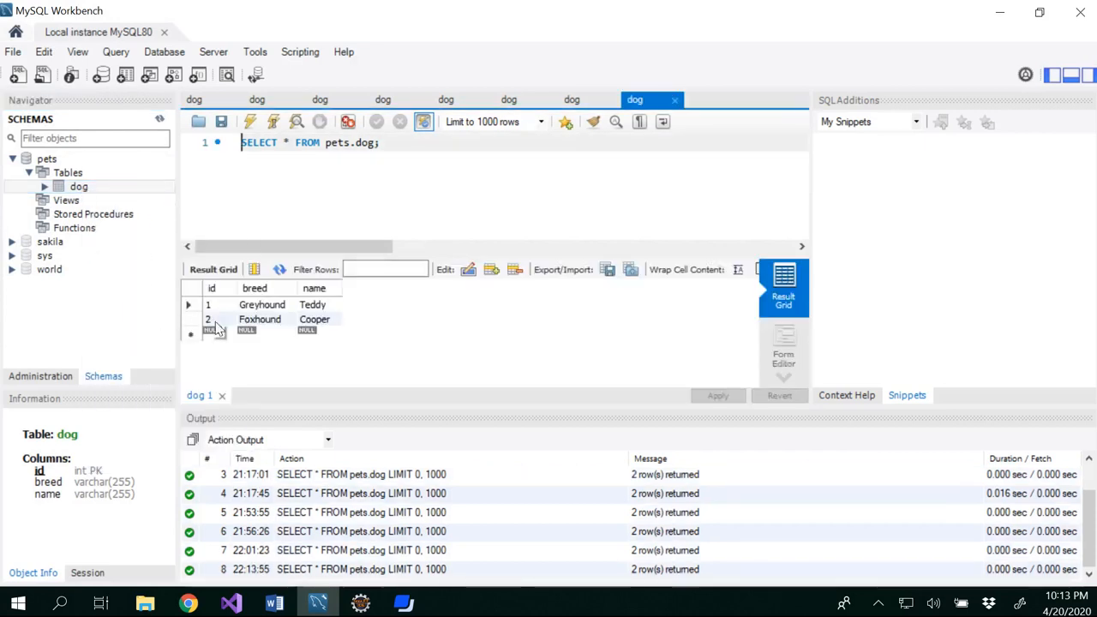